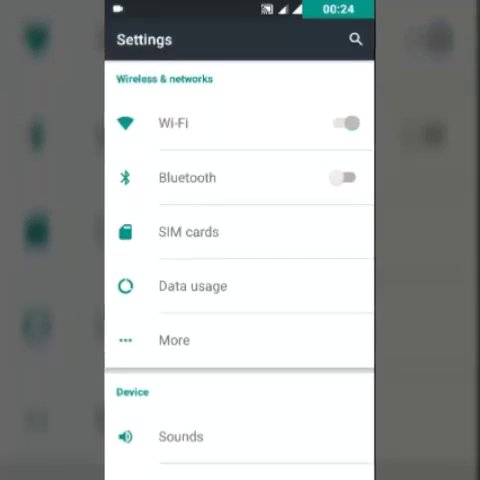
# - Turn Wi-Fi on and check that both SIMs are active under SIM cards
pyautogui.click(345, 119)
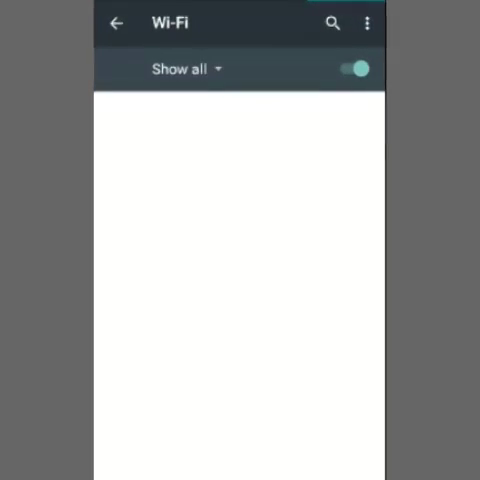
pyautogui.click(115, 23)
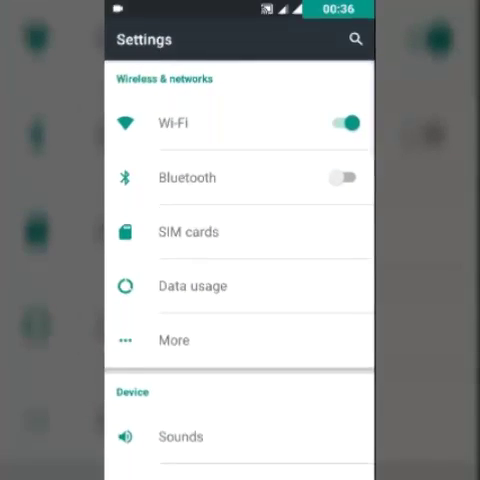
pyautogui.click(188, 232)
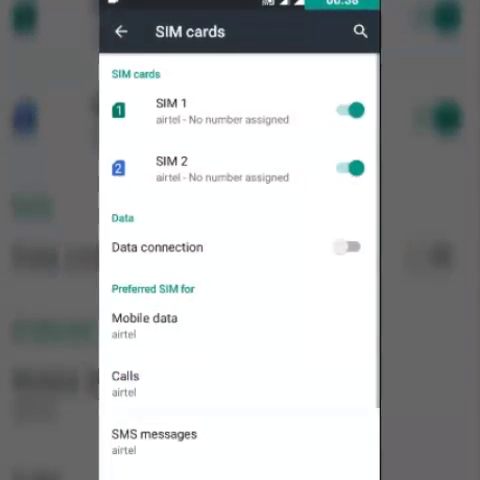
pyautogui.click(123, 32)
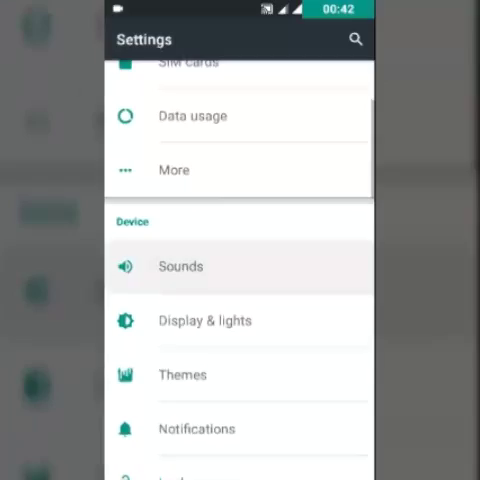
# - Open Sounds and scroll through the volume sliders, all set to maximum
pyautogui.click(180, 266)
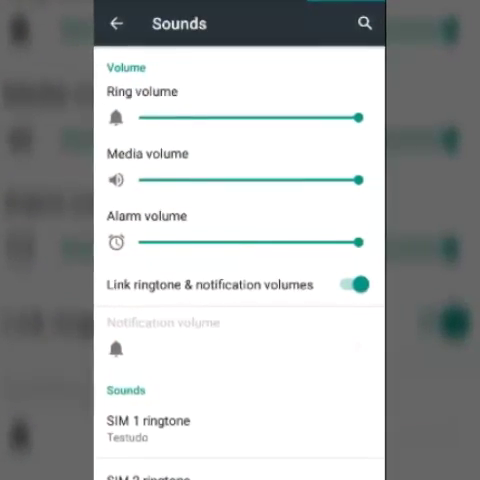
pyautogui.scroll(-3)
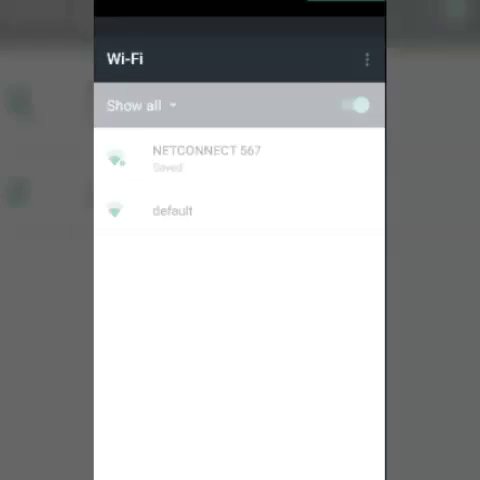
# - Check Messaging, return home, and open the app drawer for File Manager
pyautogui.click(205, 158)
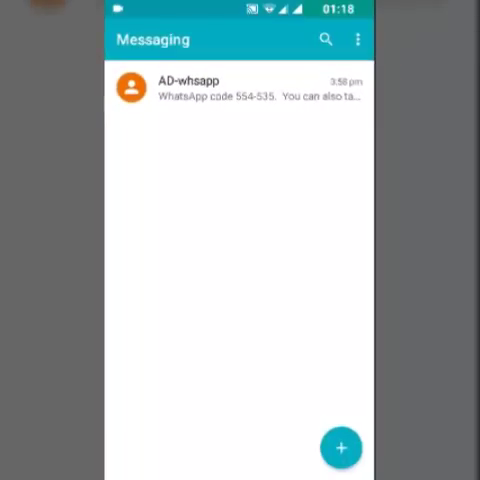
pyautogui.press('home')
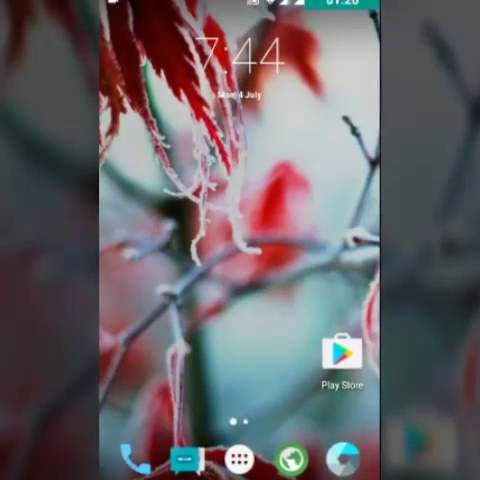
pyautogui.click(129, 457)
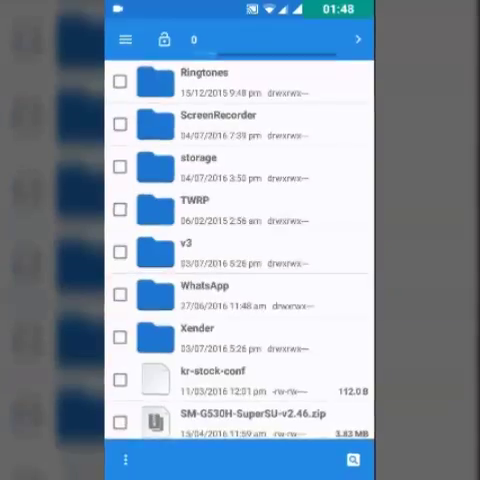
# - Leave File Manager and scroll the alphabetical app drawer down to WhatsApp and YouTube
pyautogui.press('back')
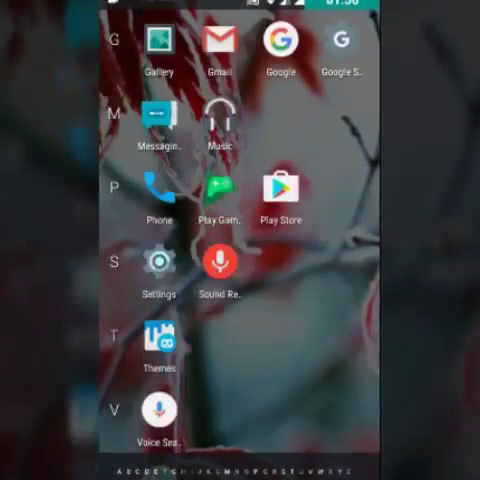
pyautogui.scroll(-3)
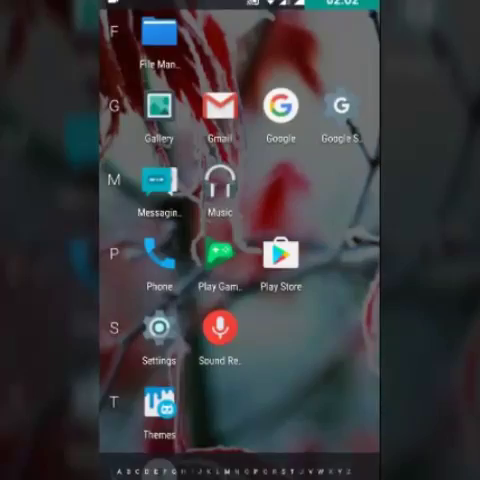
pyautogui.scroll(-3)
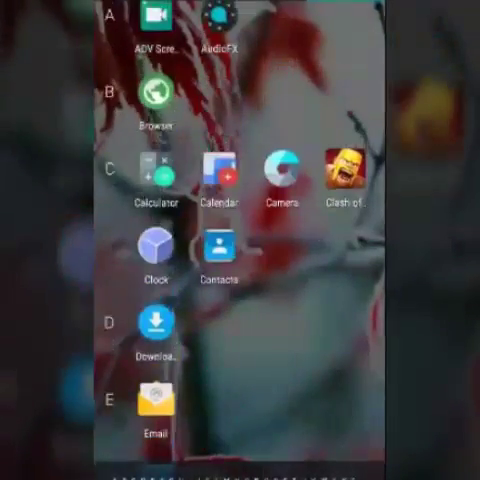
pyautogui.scroll(-3)
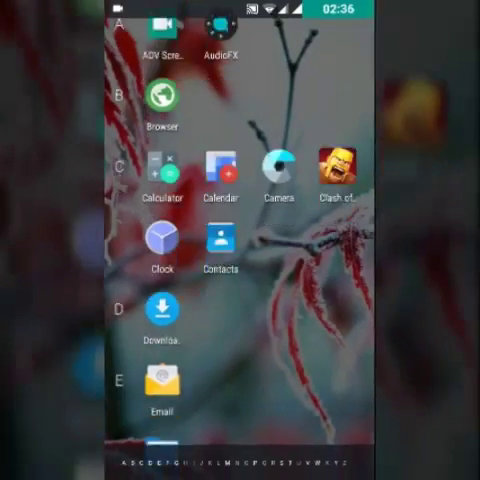
pyautogui.scroll(-3)
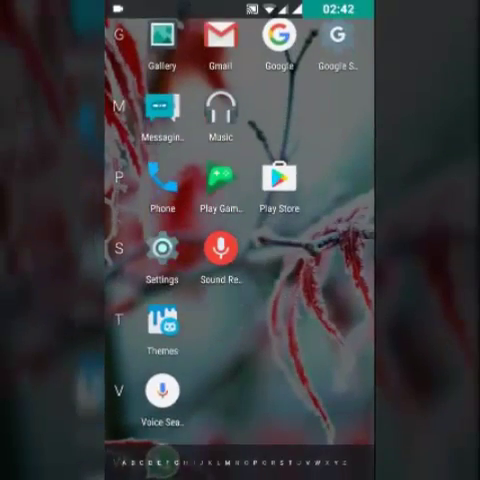
pyautogui.click(161, 328)
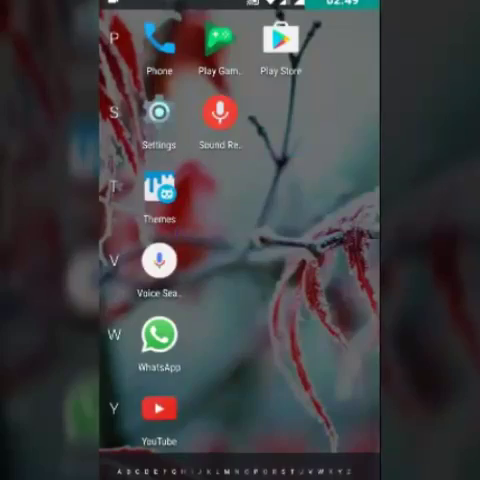
# - Switch on Adaptive brightness under Settings > Display & lights
pyautogui.click(158, 112)
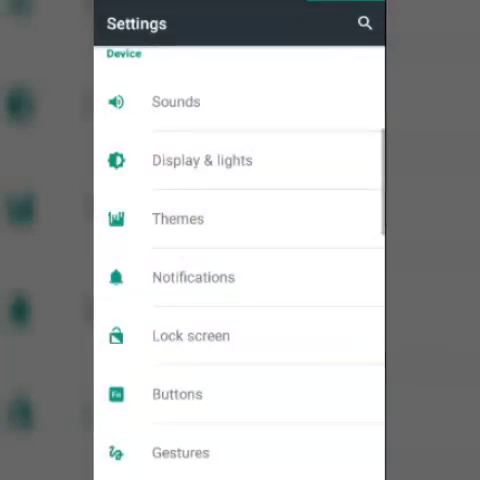
pyautogui.scroll(-3)
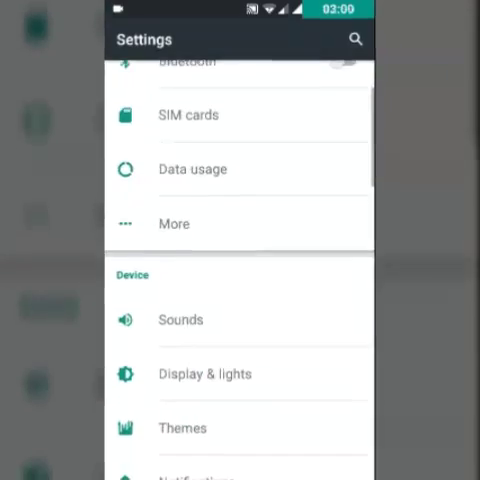
pyautogui.click(203, 373)
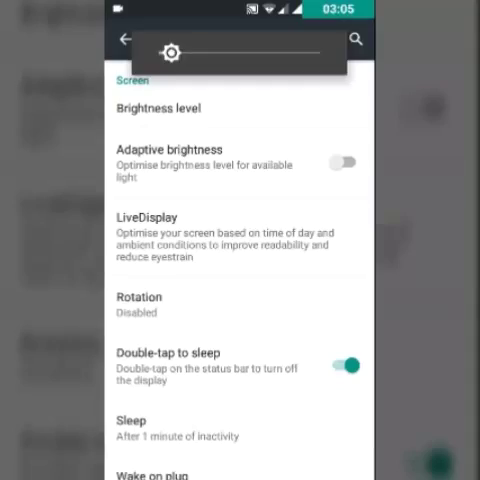
pyautogui.click(345, 161)
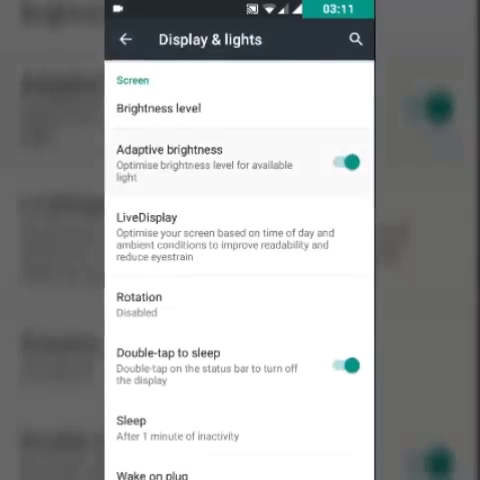
pyautogui.scroll(-3)
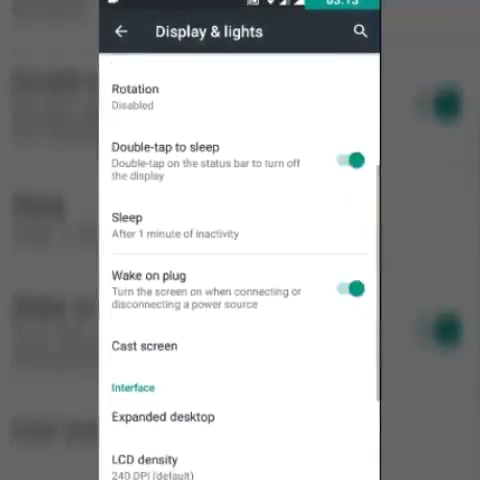
pyautogui.scroll(-3)
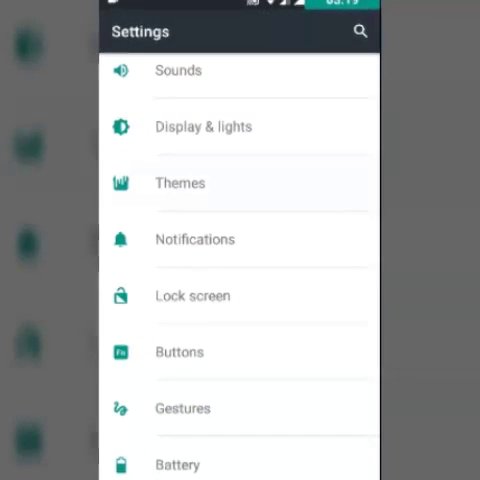
# - Look over Lock screen, then the Power, Home, Recents and Volume button options
pyautogui.click(180, 183)
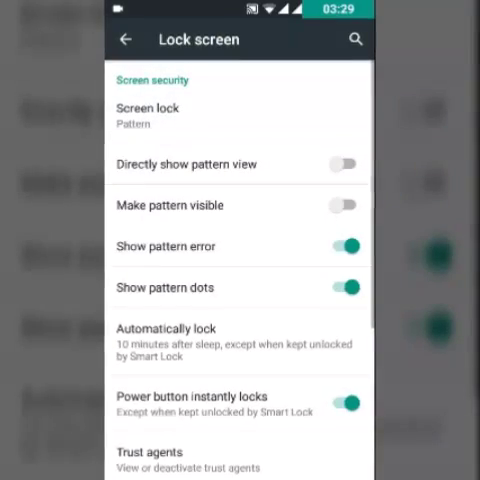
pyautogui.click(126, 40)
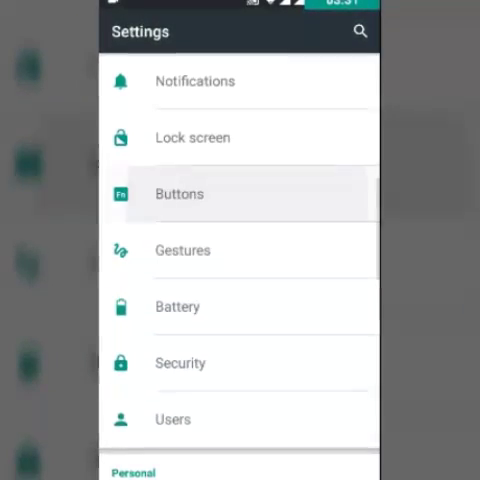
pyautogui.click(178, 193)
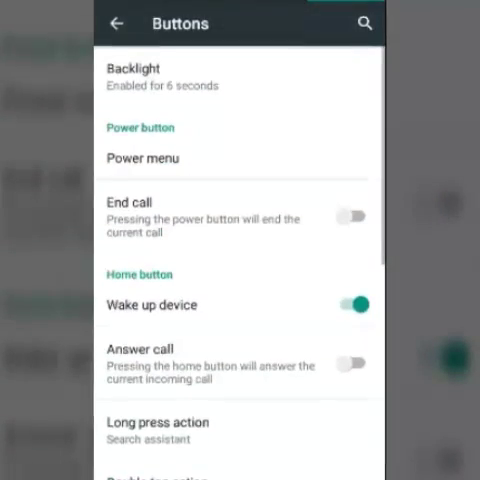
pyautogui.click(145, 158)
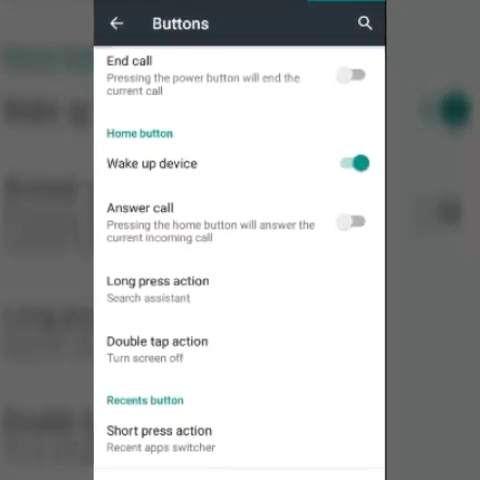
pyautogui.scroll(-3)
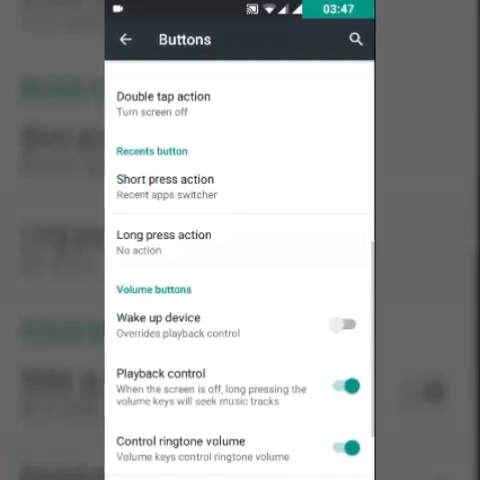
pyautogui.scroll(-3)
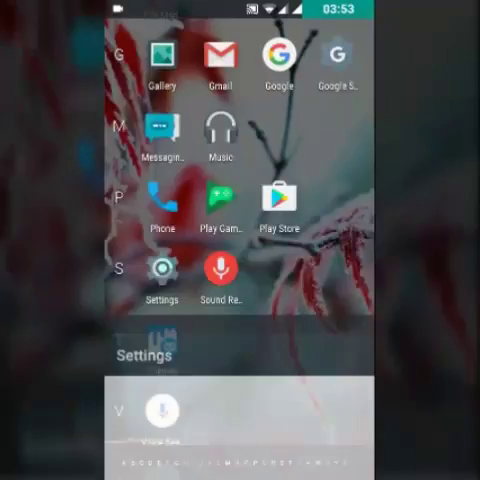
# - Launch Settings and view System profiles, with the Default profile active
pyautogui.click(162, 283)
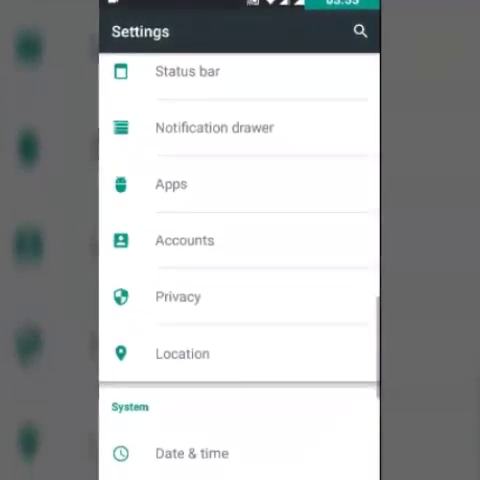
pyautogui.scroll(-3)
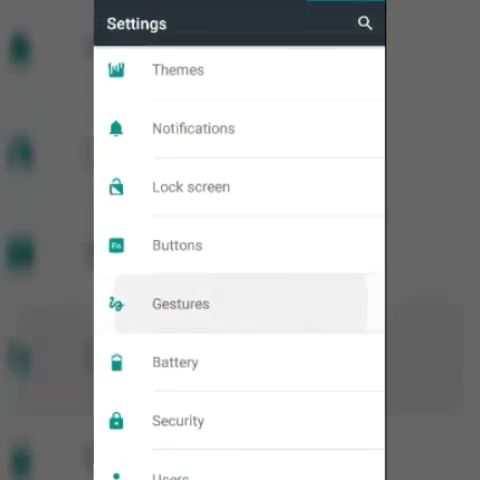
pyautogui.click(180, 303)
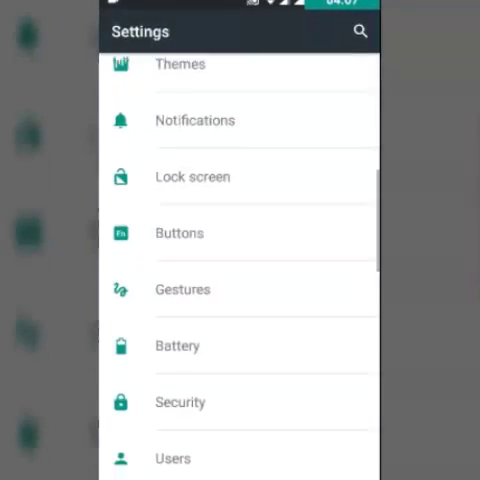
pyautogui.scroll(-3)
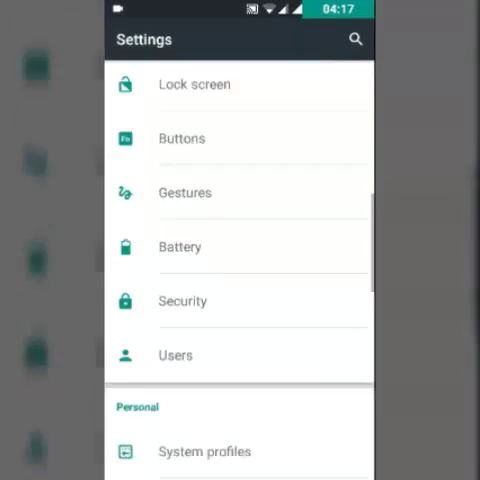
# - Scroll through the Security settings and return to the main list
pyautogui.click(182, 300)
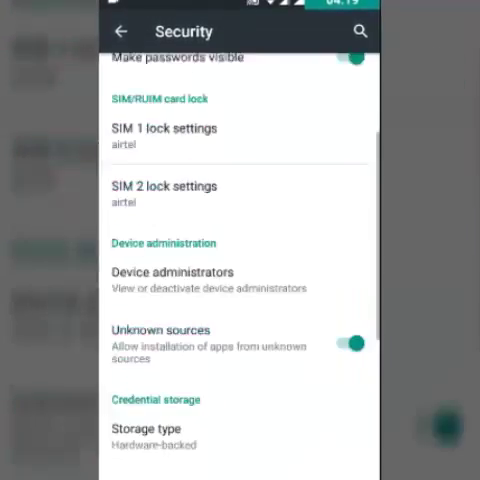
pyautogui.scroll(-3)
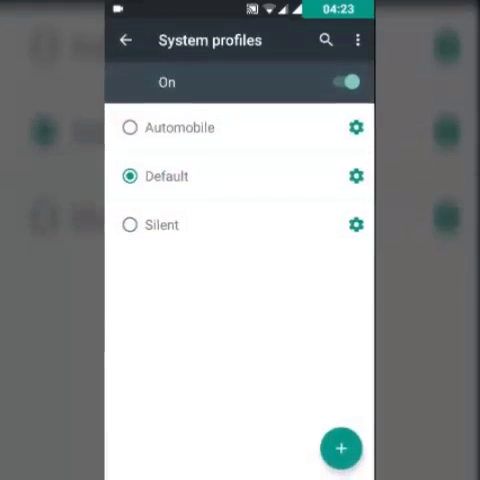
pyautogui.click(125, 40)
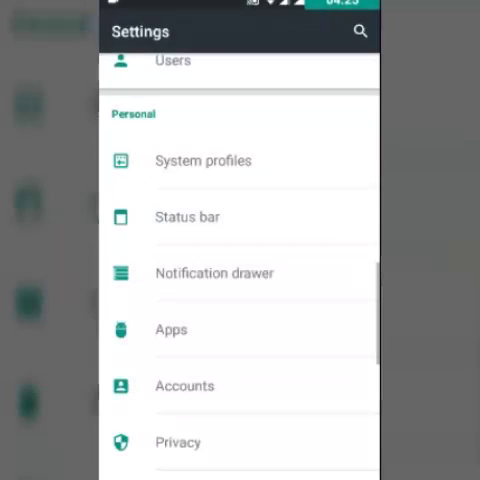
# - Review Status bar clock on the right and circle battery style, then go back
pyautogui.click(187, 217)
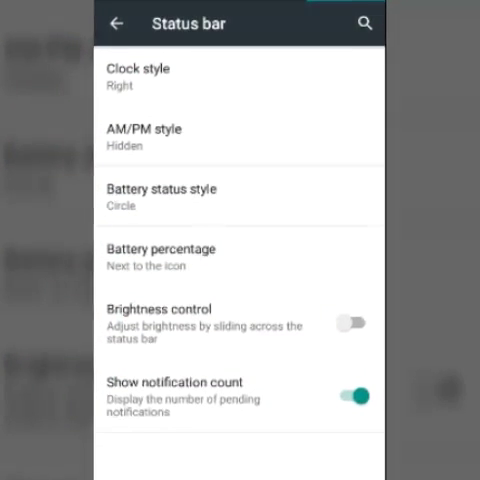
pyautogui.click(162, 197)
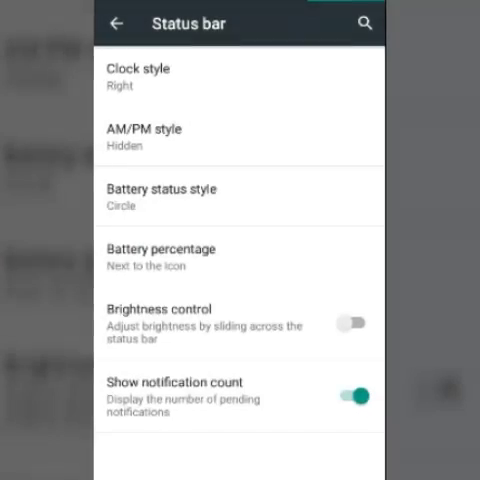
pyautogui.click(352, 320)
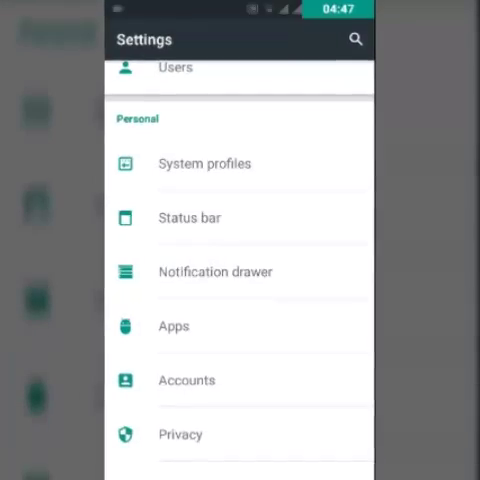
# - View Privacy Guard and blocked callers, then scroll Settings down toward About phone
pyautogui.click(173, 326)
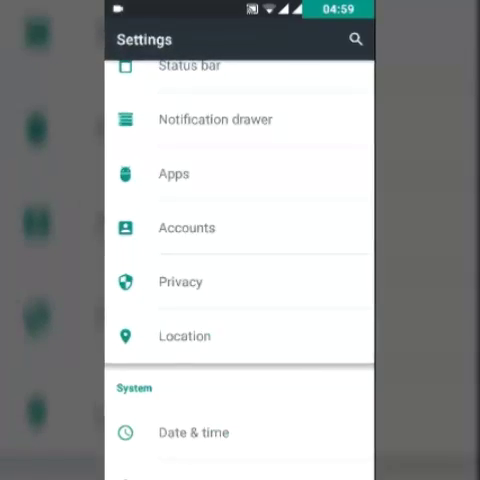
pyautogui.click(180, 281)
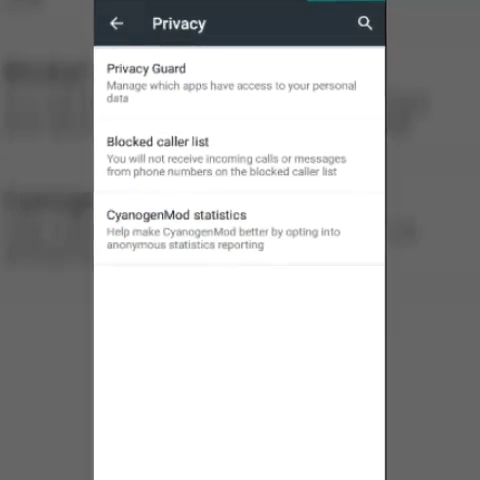
pyautogui.click(116, 23)
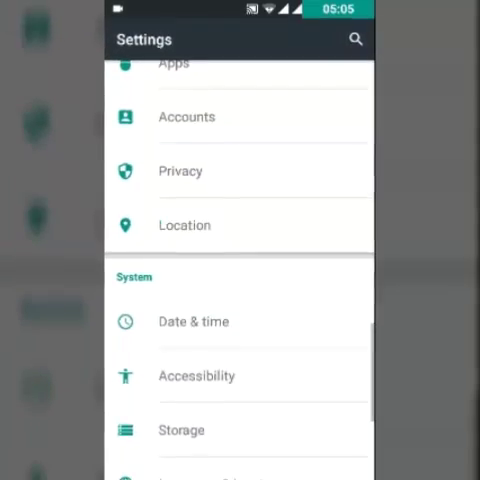
pyautogui.scroll(-3)
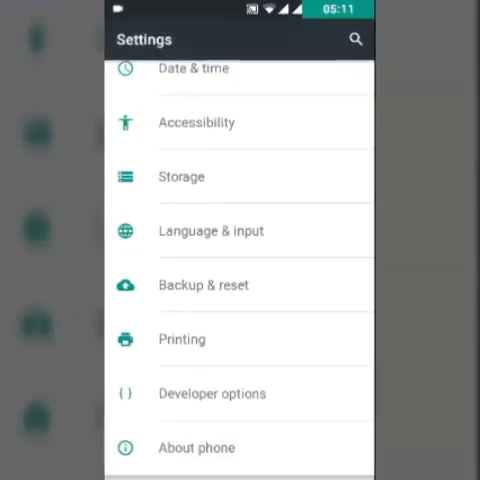
# - Read Android version 5.1.1 in About phone, then return to the Settings list
pyautogui.click(196, 447)
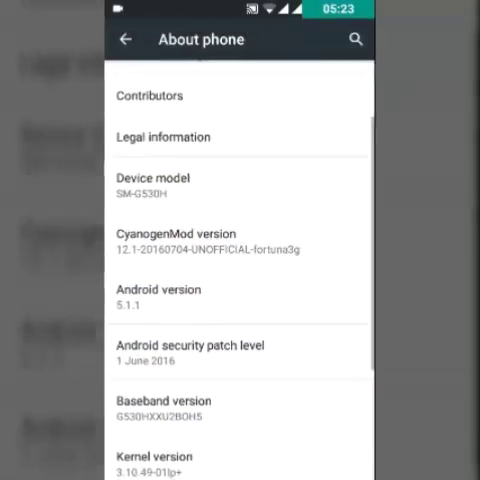
pyautogui.click(125, 39)
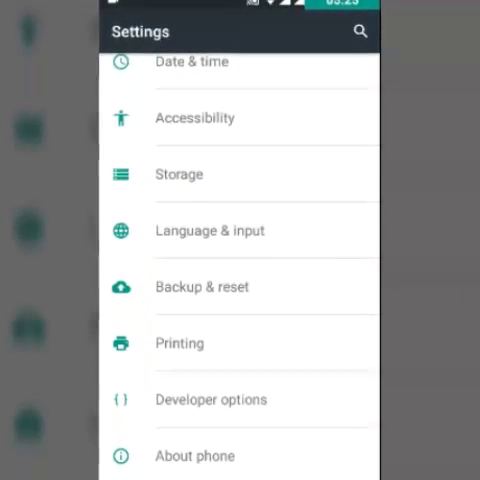
pyautogui.scroll(-3)
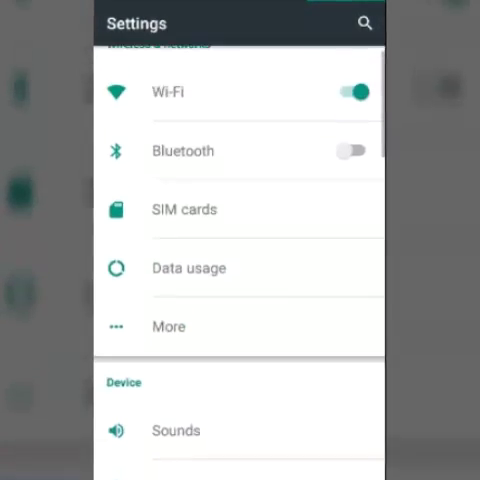